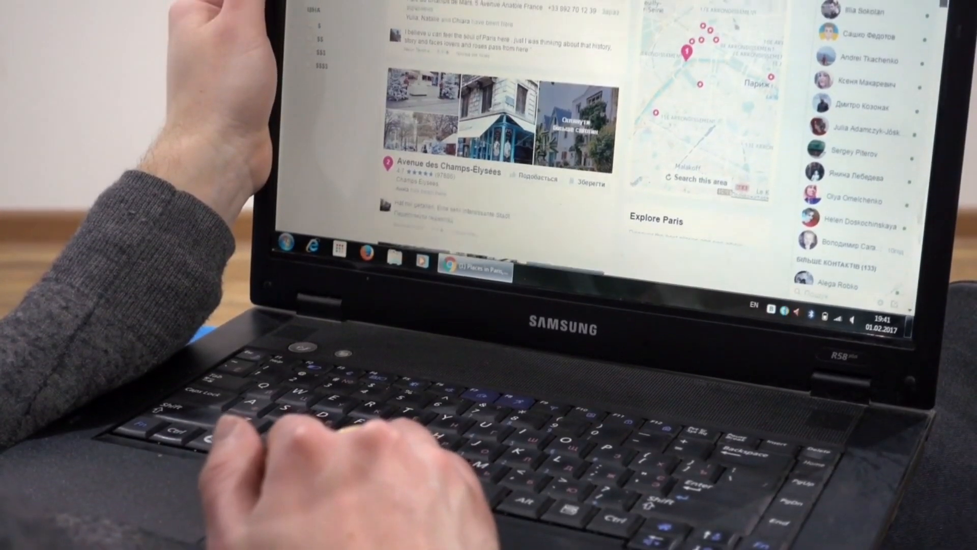
{"action": "scroll", "scroll_direction": "down", "scroll_amount": 3}
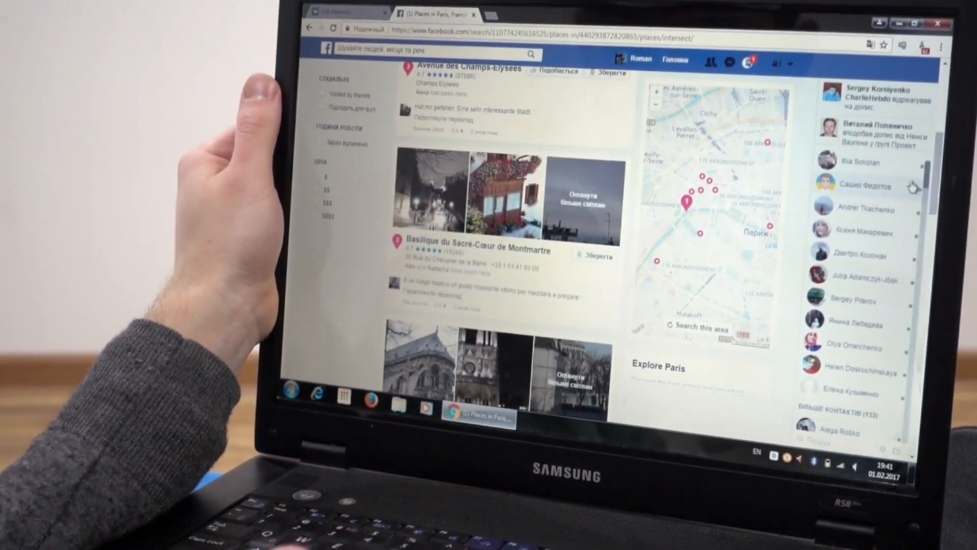